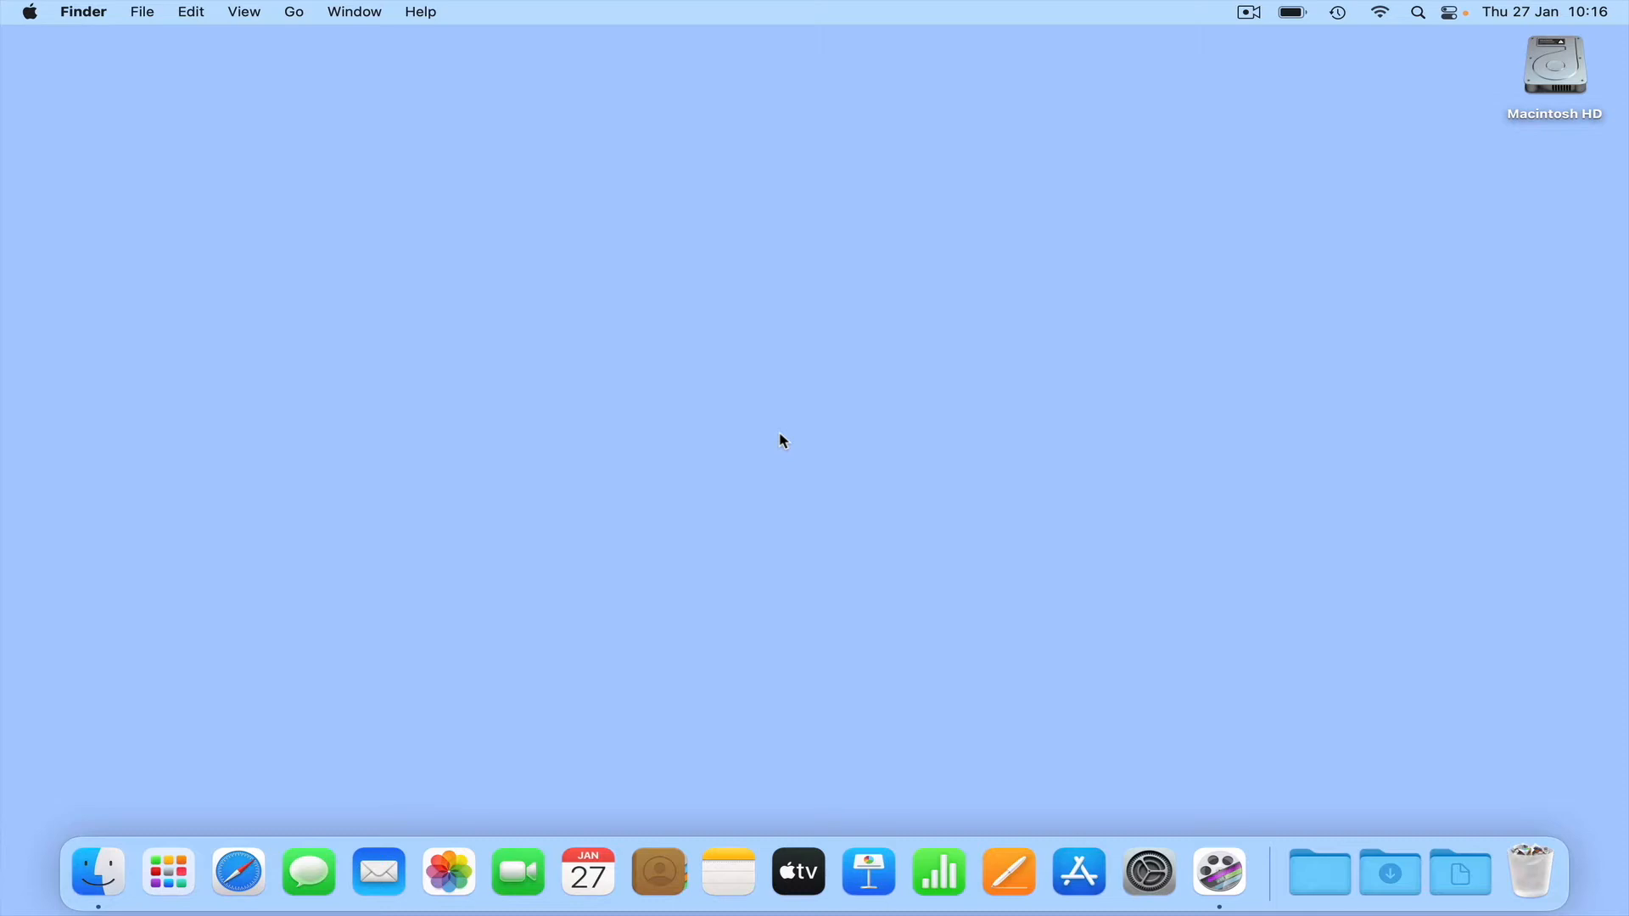
{"action": "mouse_move", "coordinate": [97, 870]}
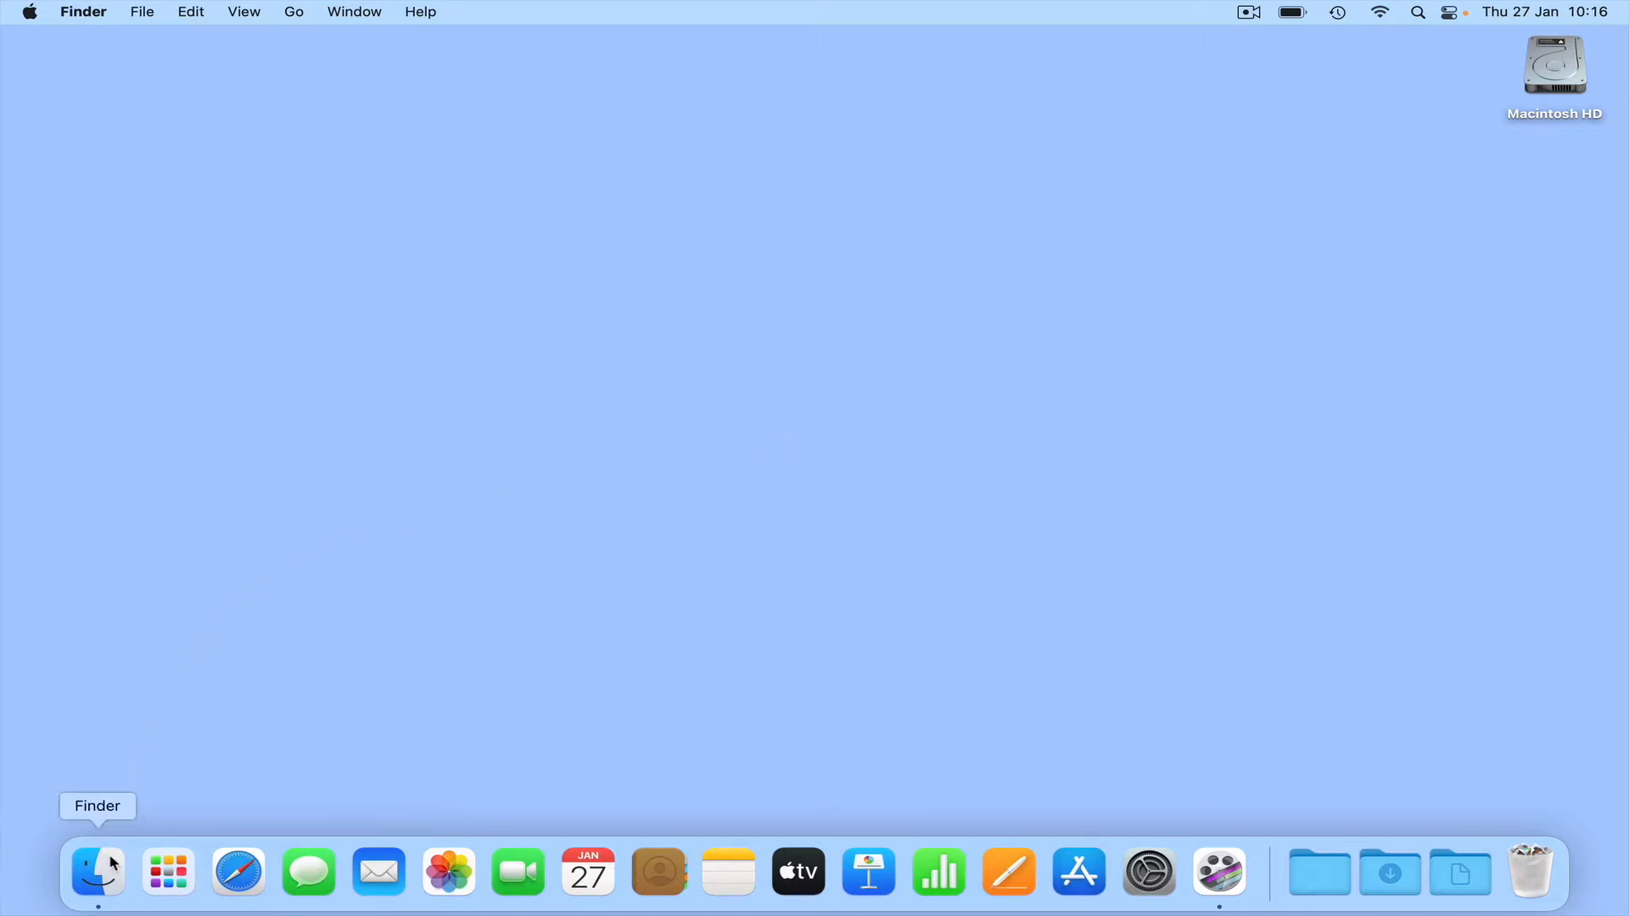
- Bring up a Finder window and navigate to the Documents folder
{"action": "left_click", "coordinate": [95, 871]}
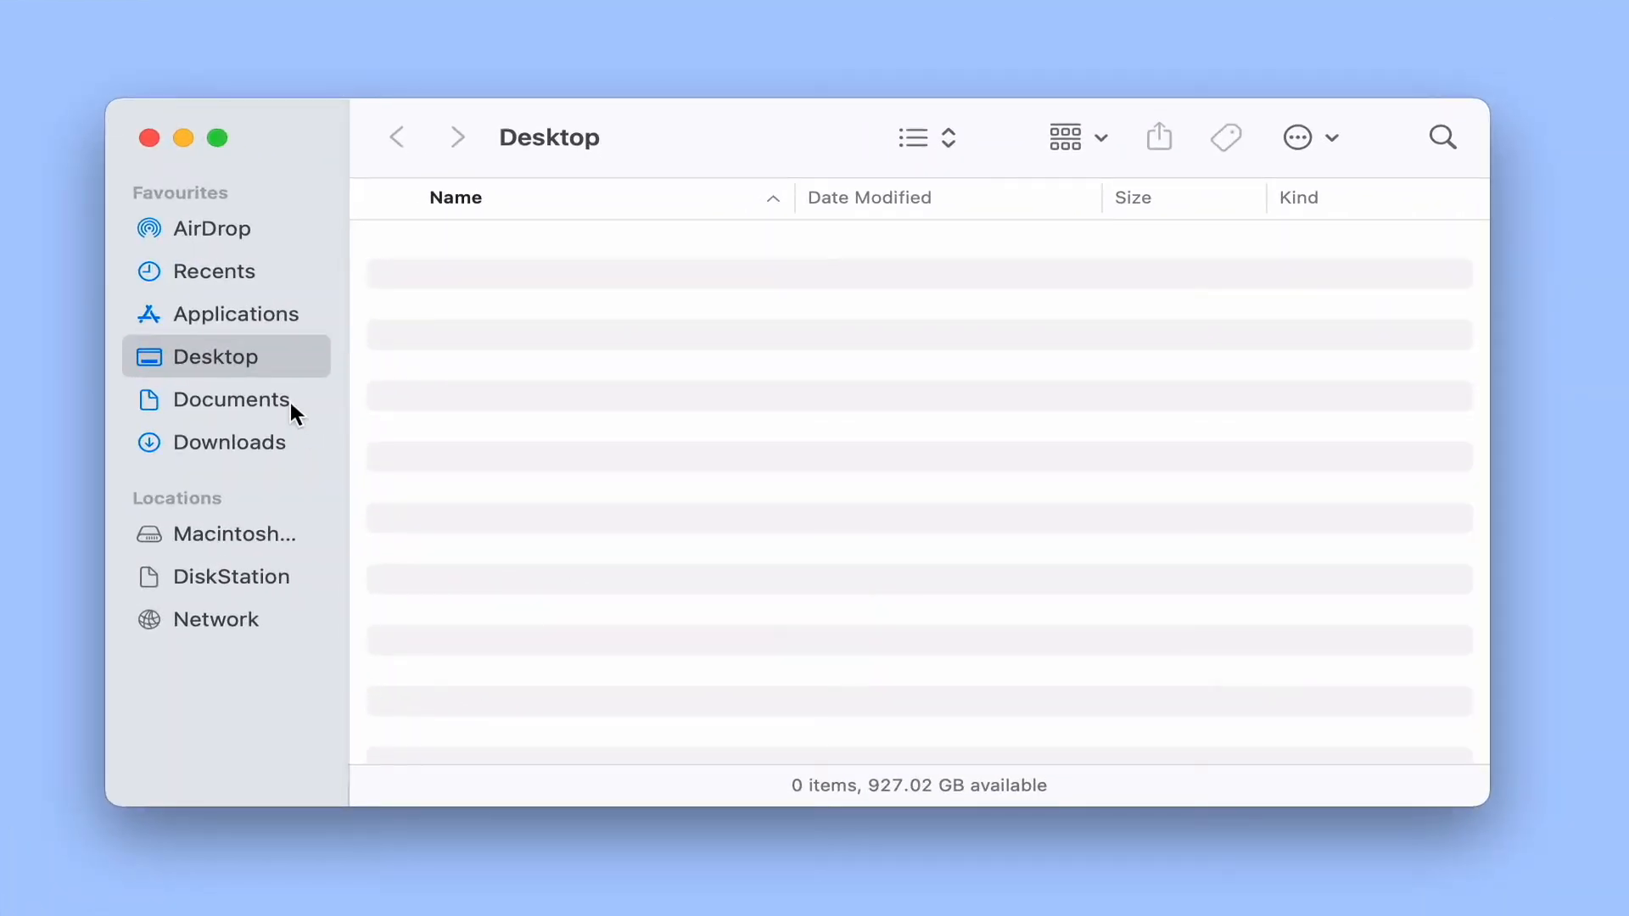
{"action": "left_click", "coordinate": [234, 398]}
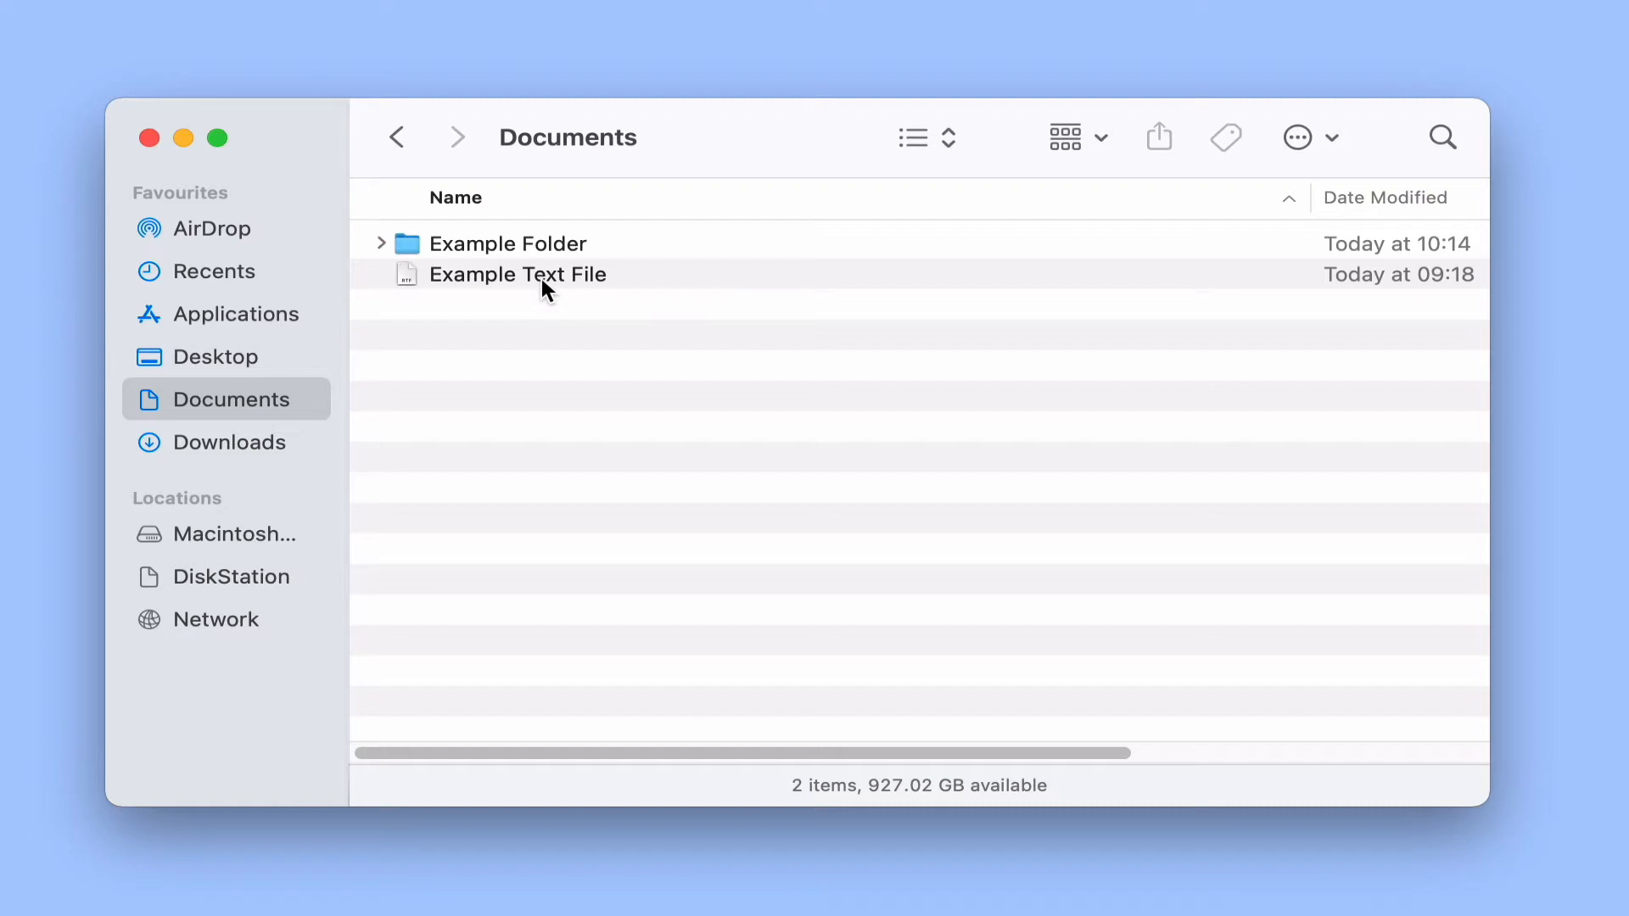
- Select Example Text File, then Example Folder, to view each item's location path
{"action": "left_click", "coordinate": [516, 274]}
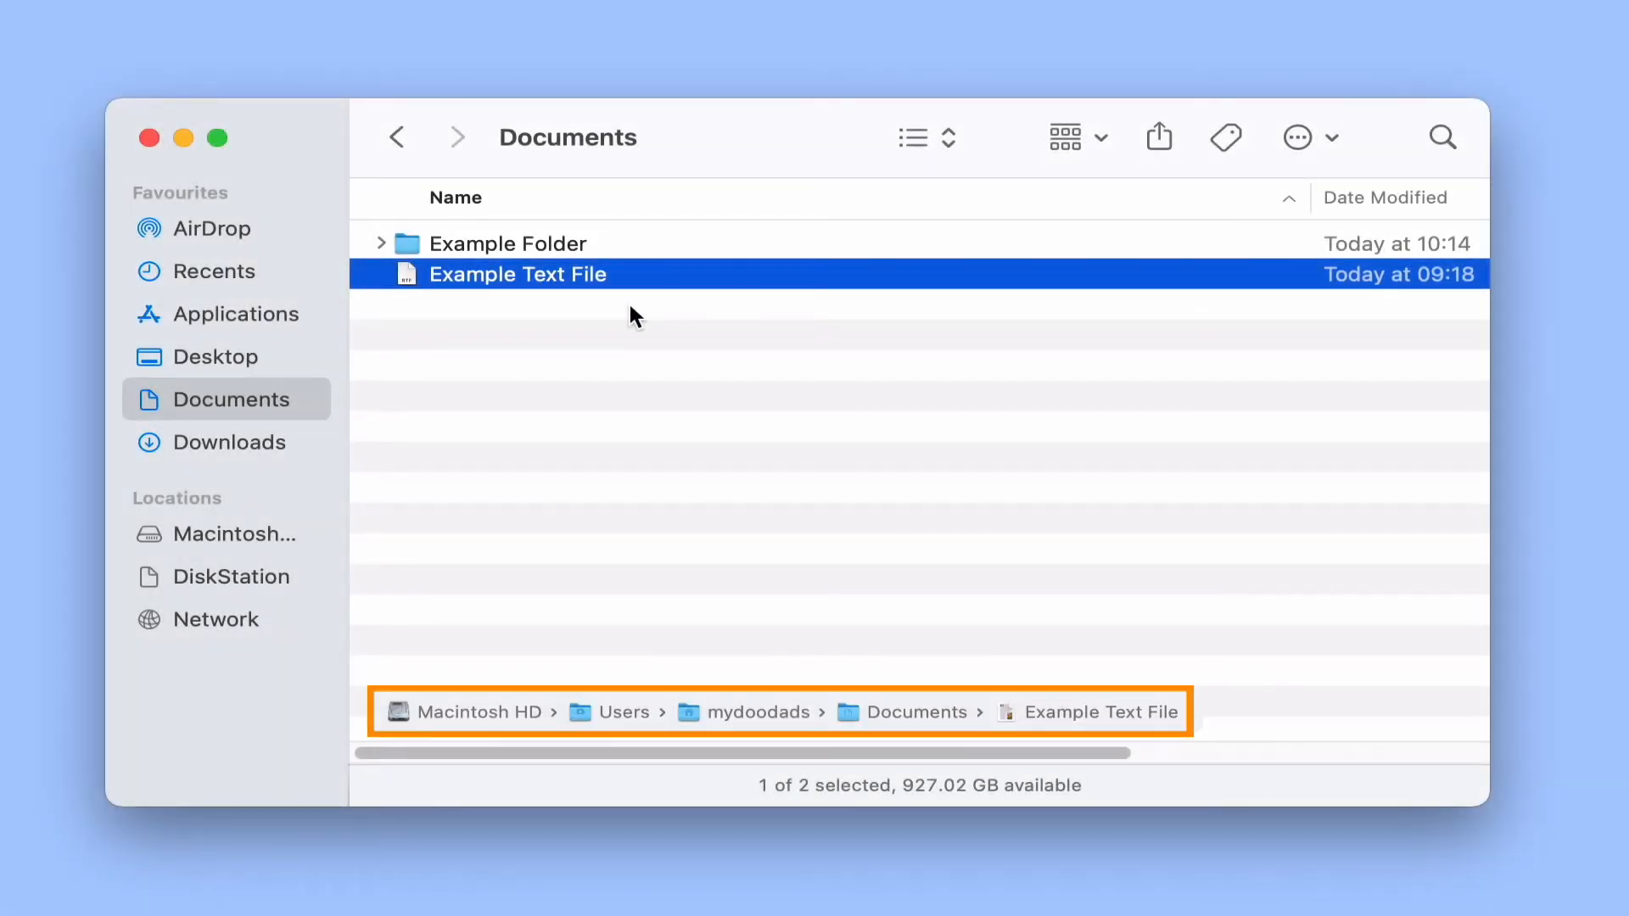
{"action": "left_click", "coordinate": [509, 242]}
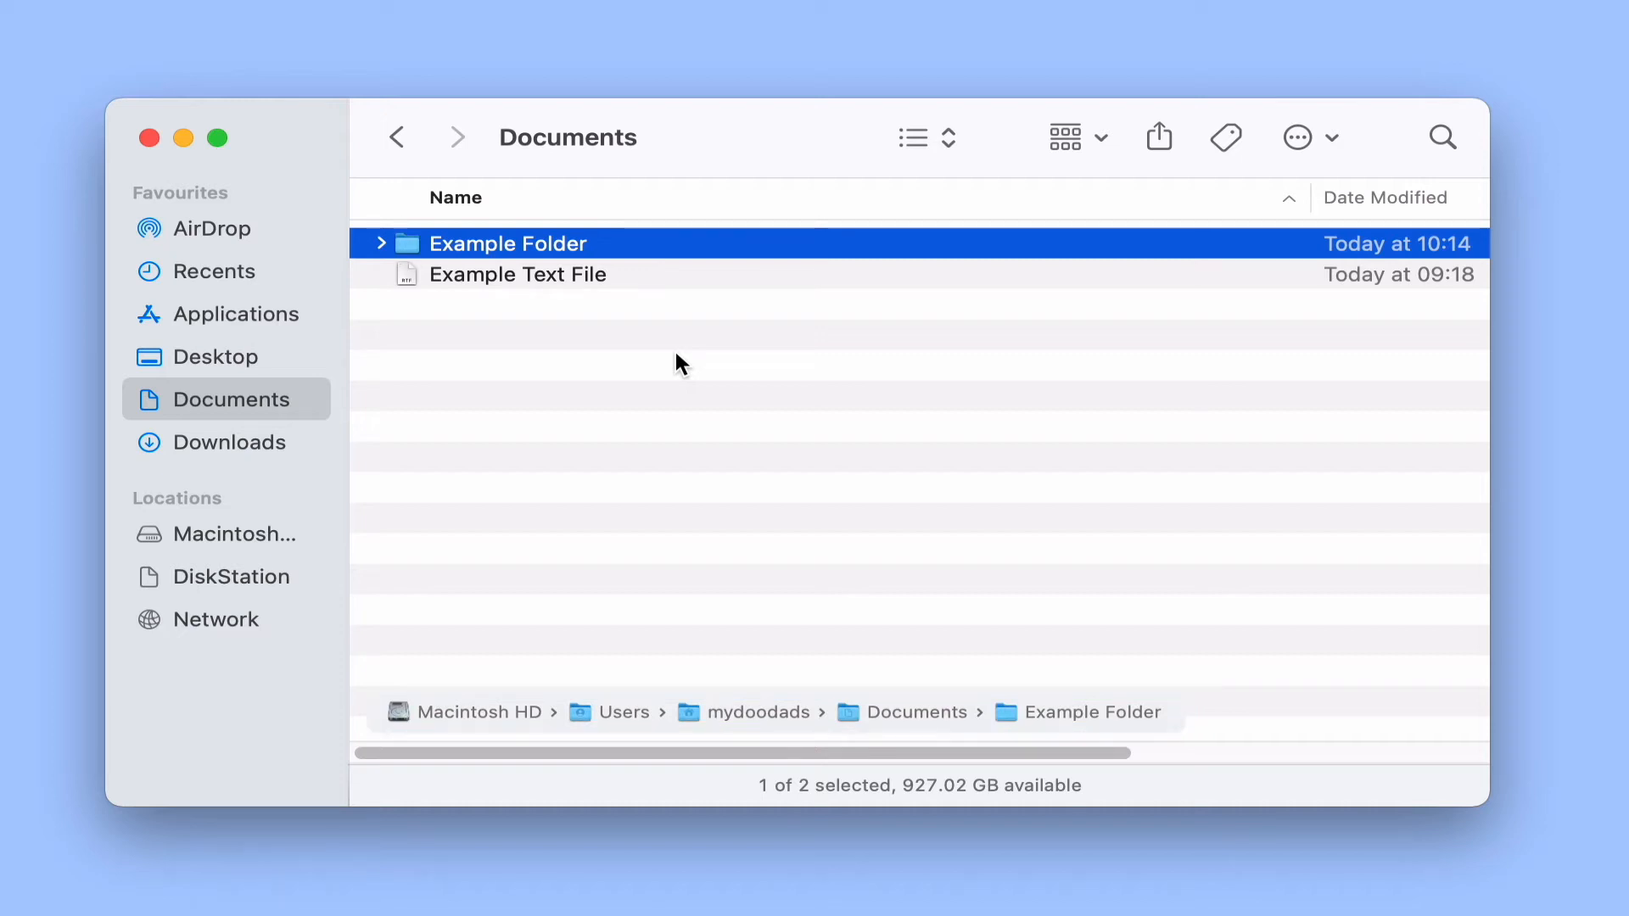
{"action": "mouse_move", "coordinate": [651, 350]}
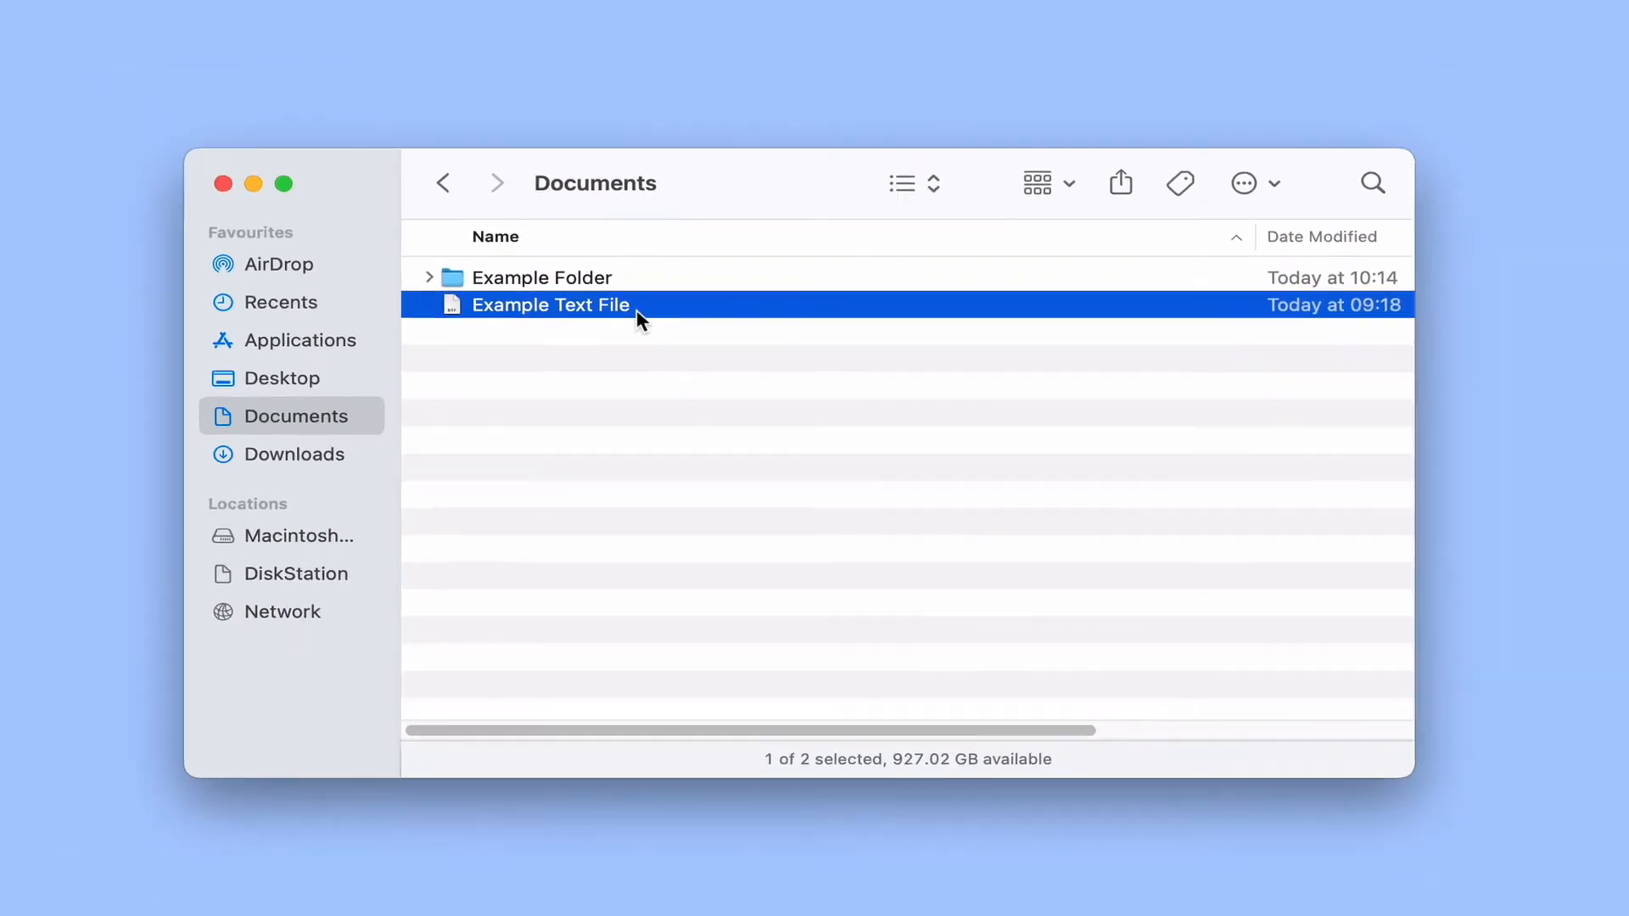
- Show the path bar permanently via the View menu's Show Path Bar
{"action": "left_click", "coordinate": [242, 107]}
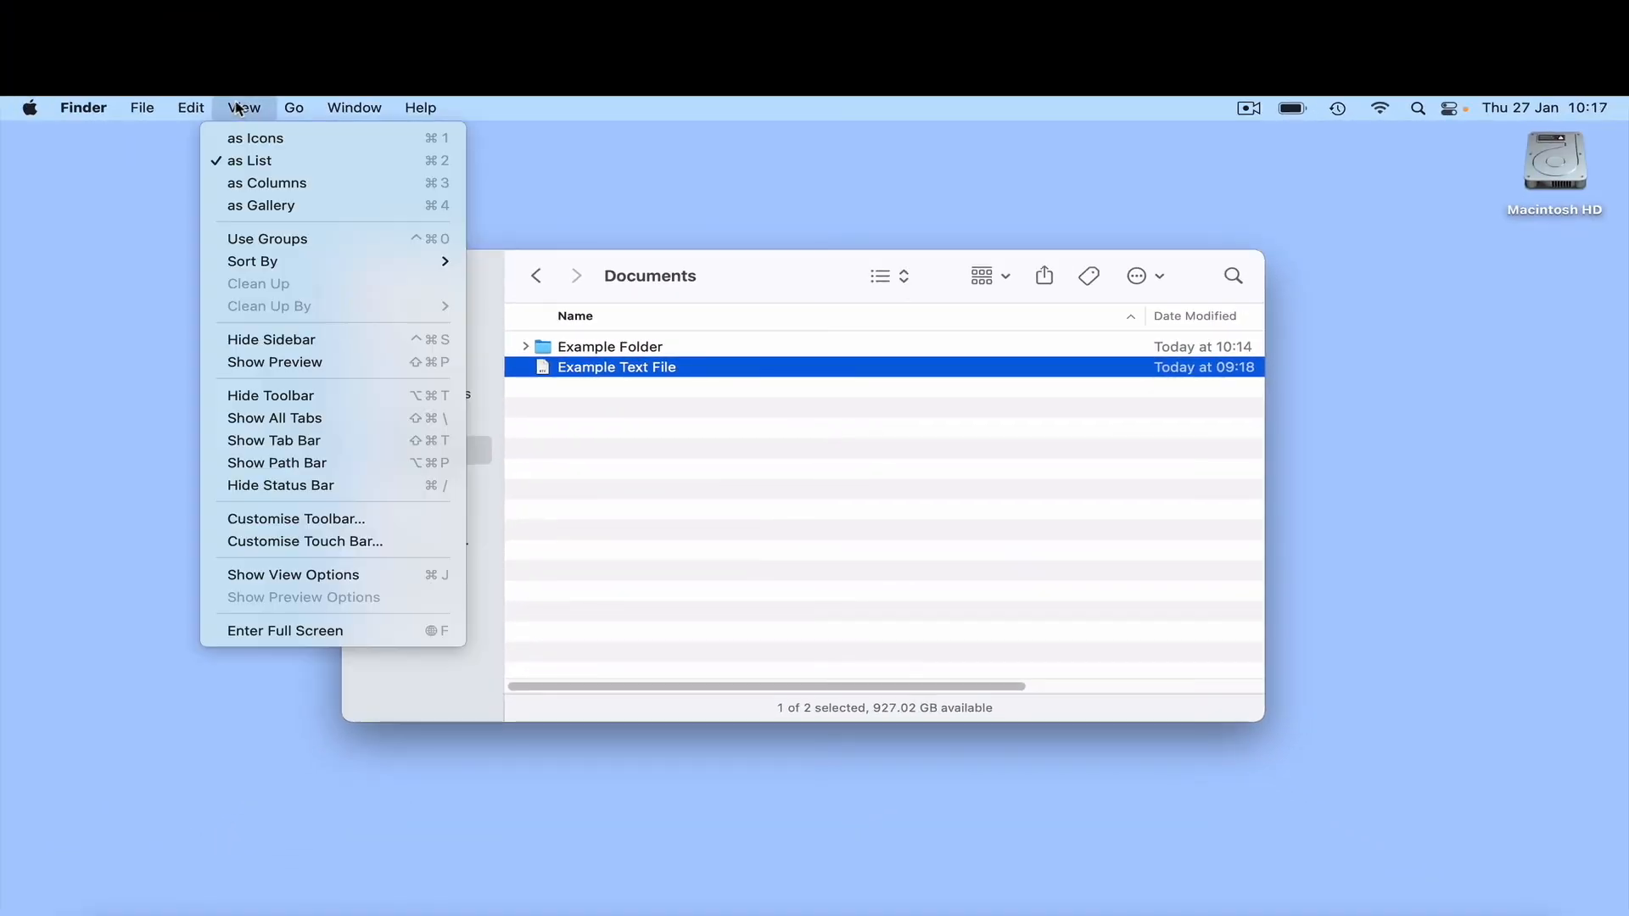
{"action": "mouse_move", "coordinate": [312, 418]}
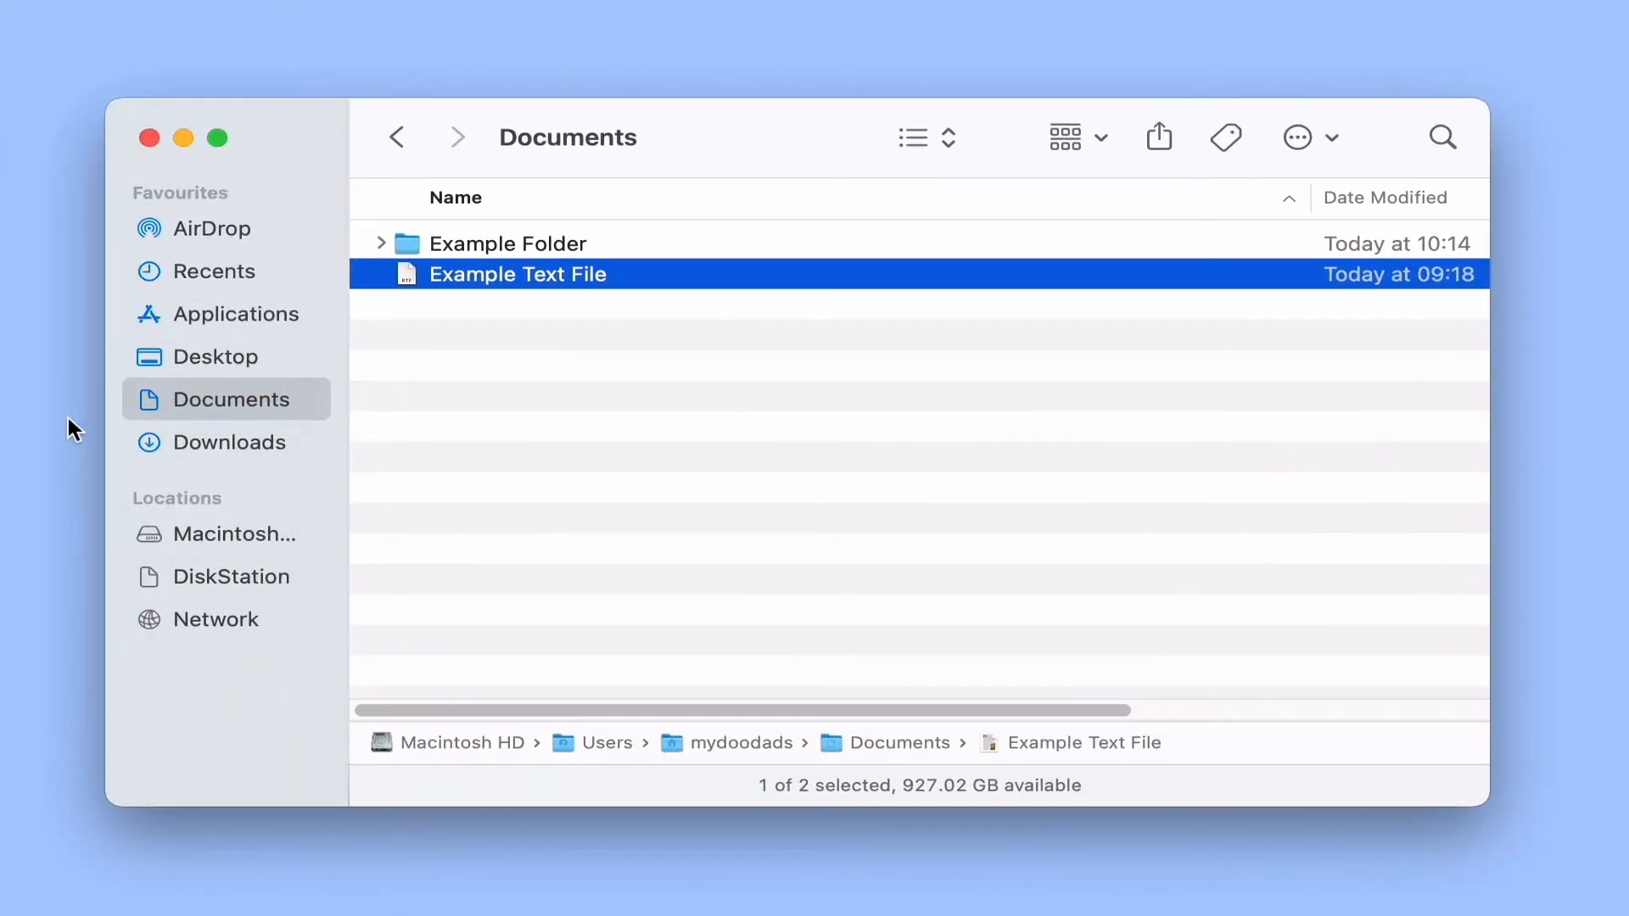
{"action": "mouse_move", "coordinate": [1208, 757]}
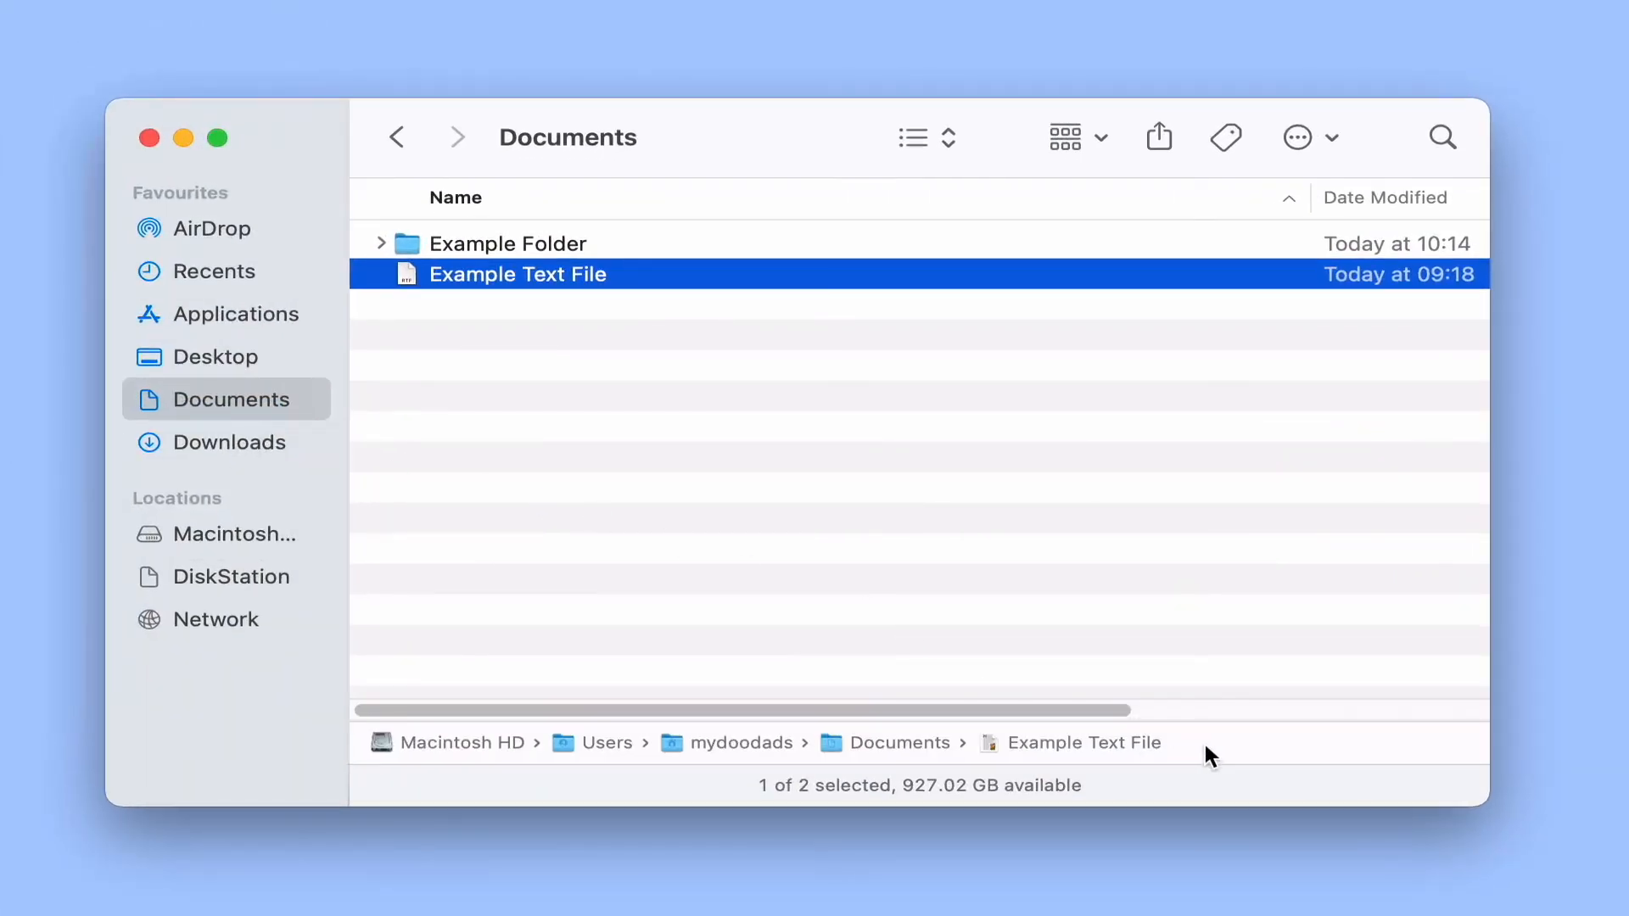